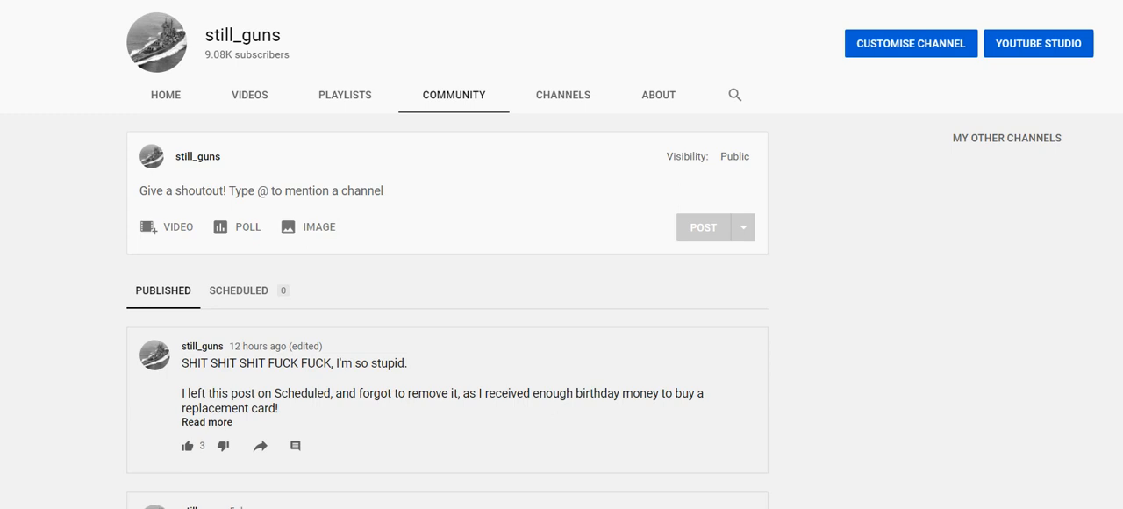
scroll(down, 3)
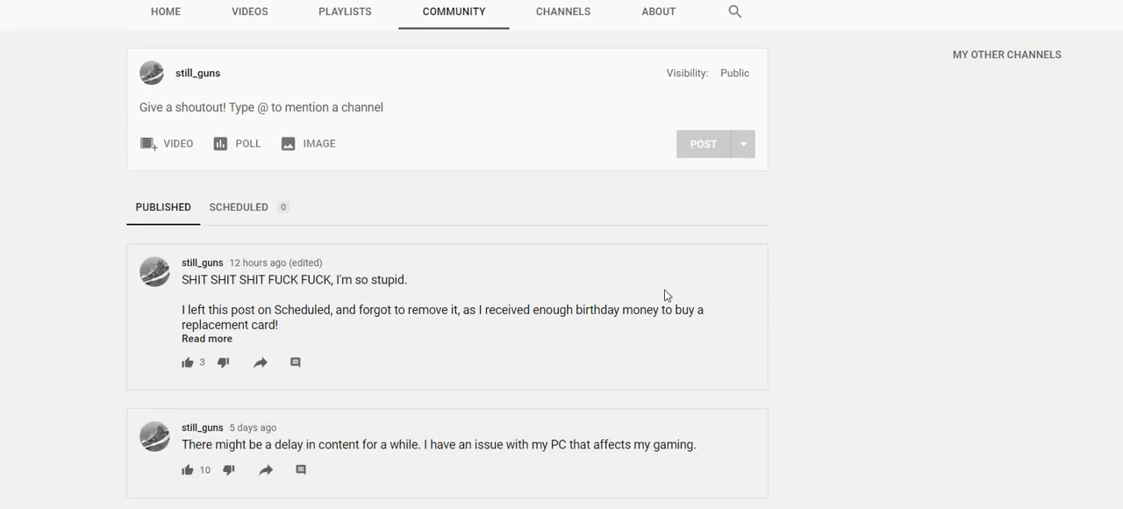
scroll(down, 3)
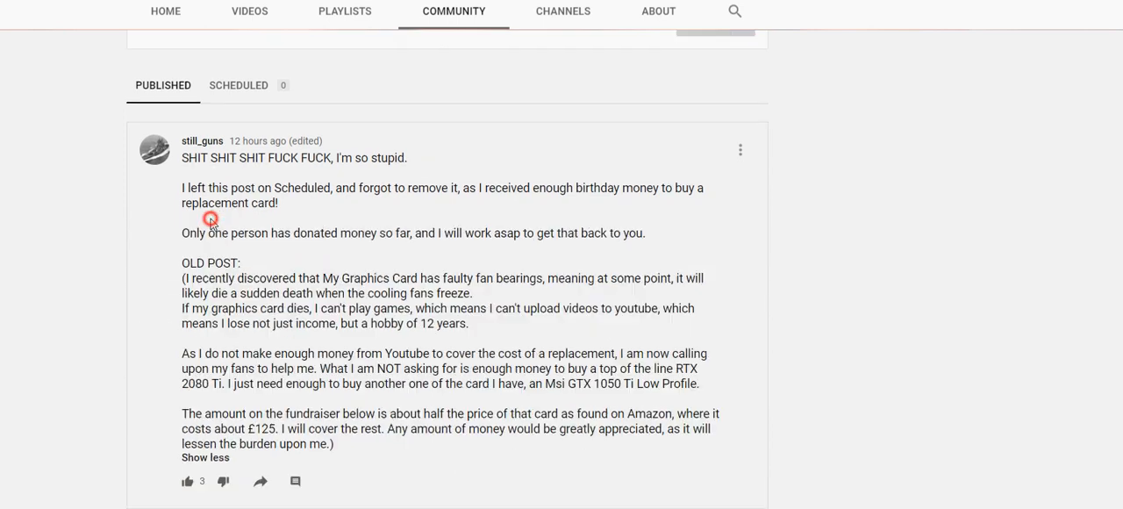
scroll(down, 3)
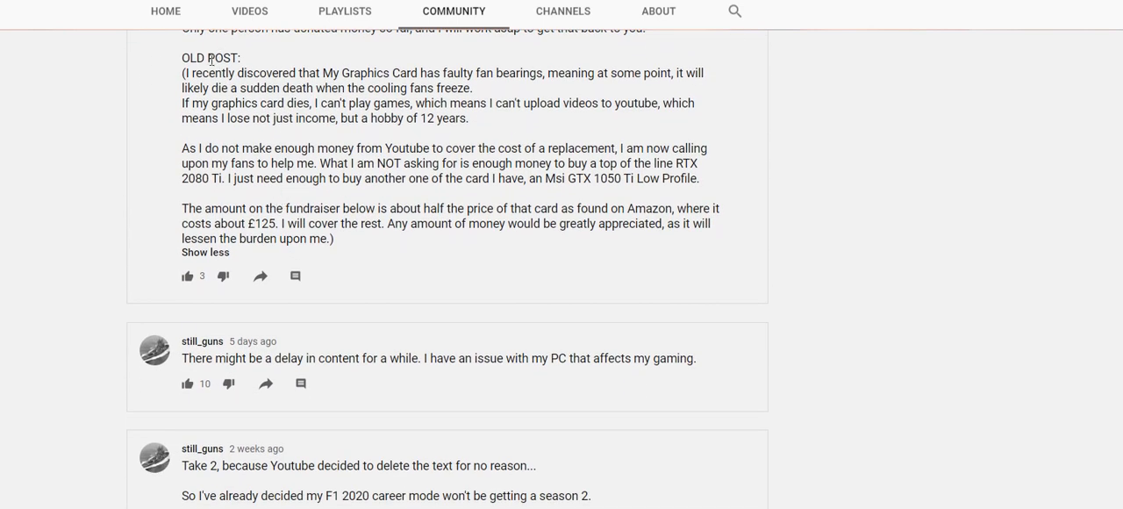
mouse_move(772, 274)
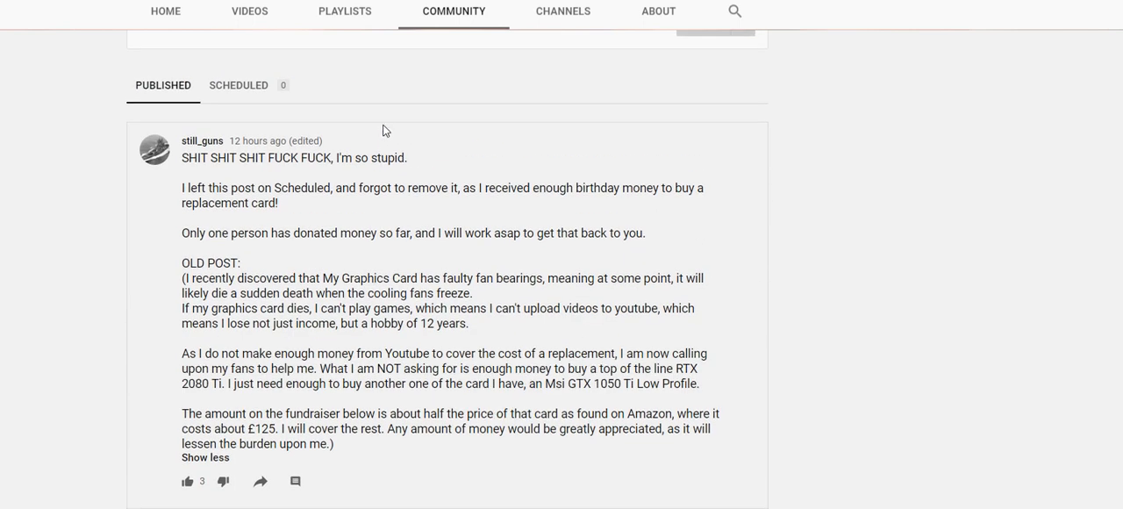
mouse_move(253, 97)
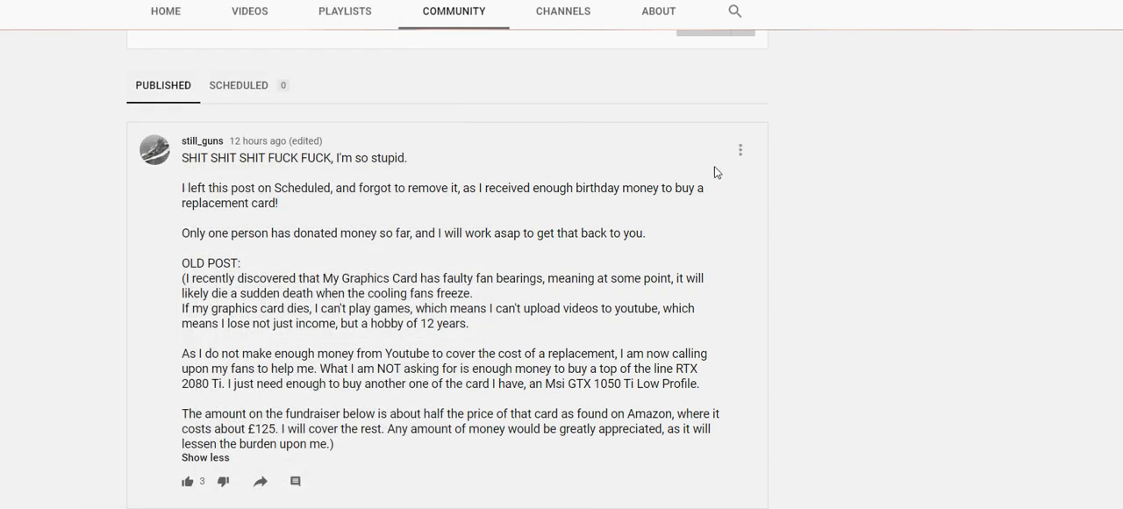
mouse_move(835, 160)
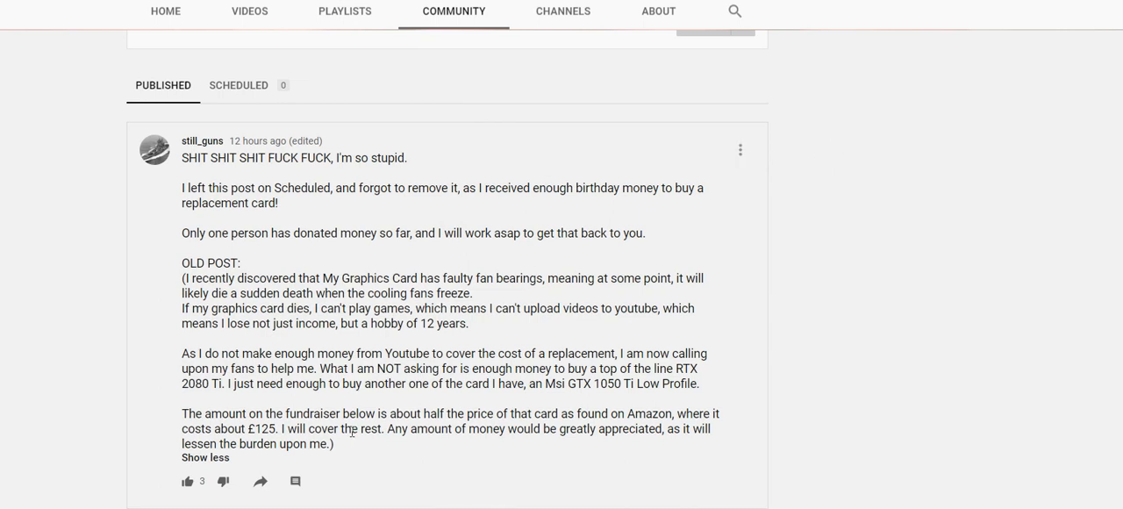
mouse_move(337, 451)
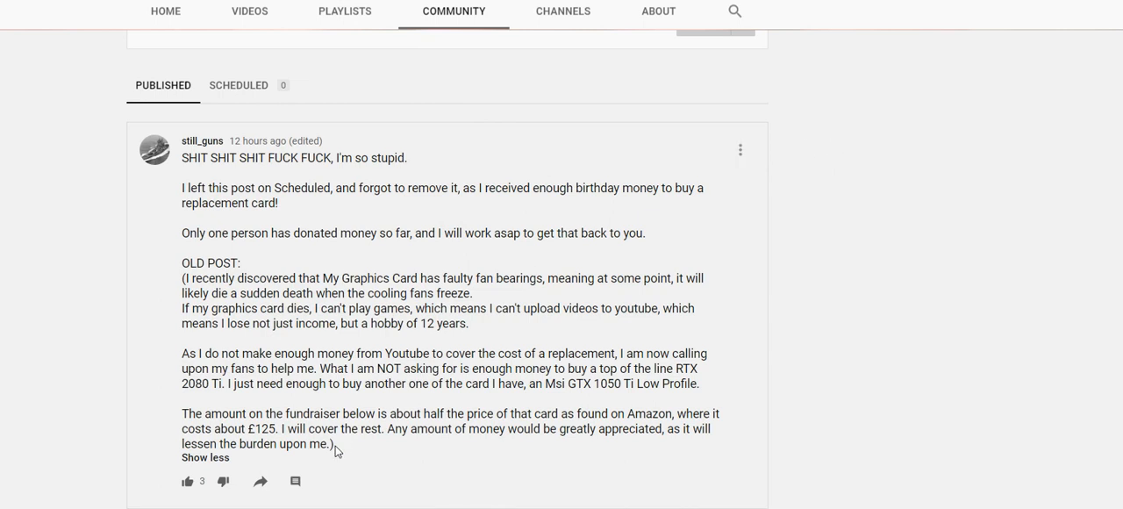
mouse_move(541, 338)
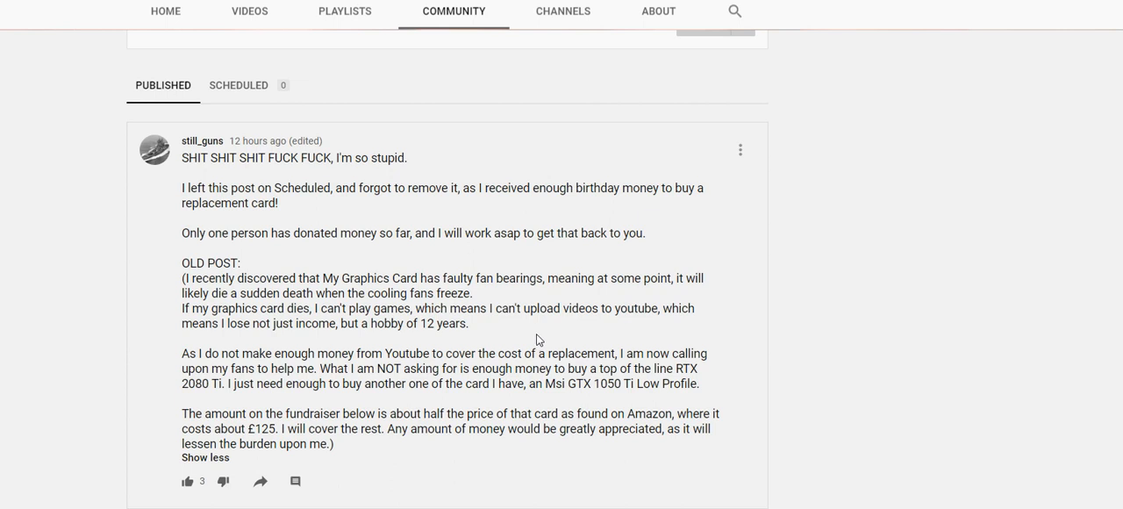
mouse_move(530, 338)
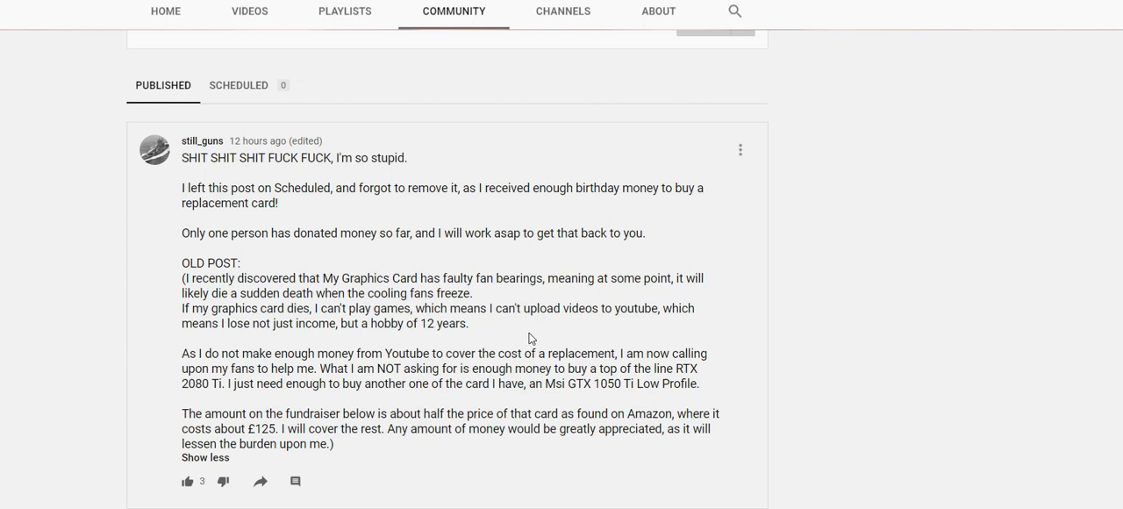